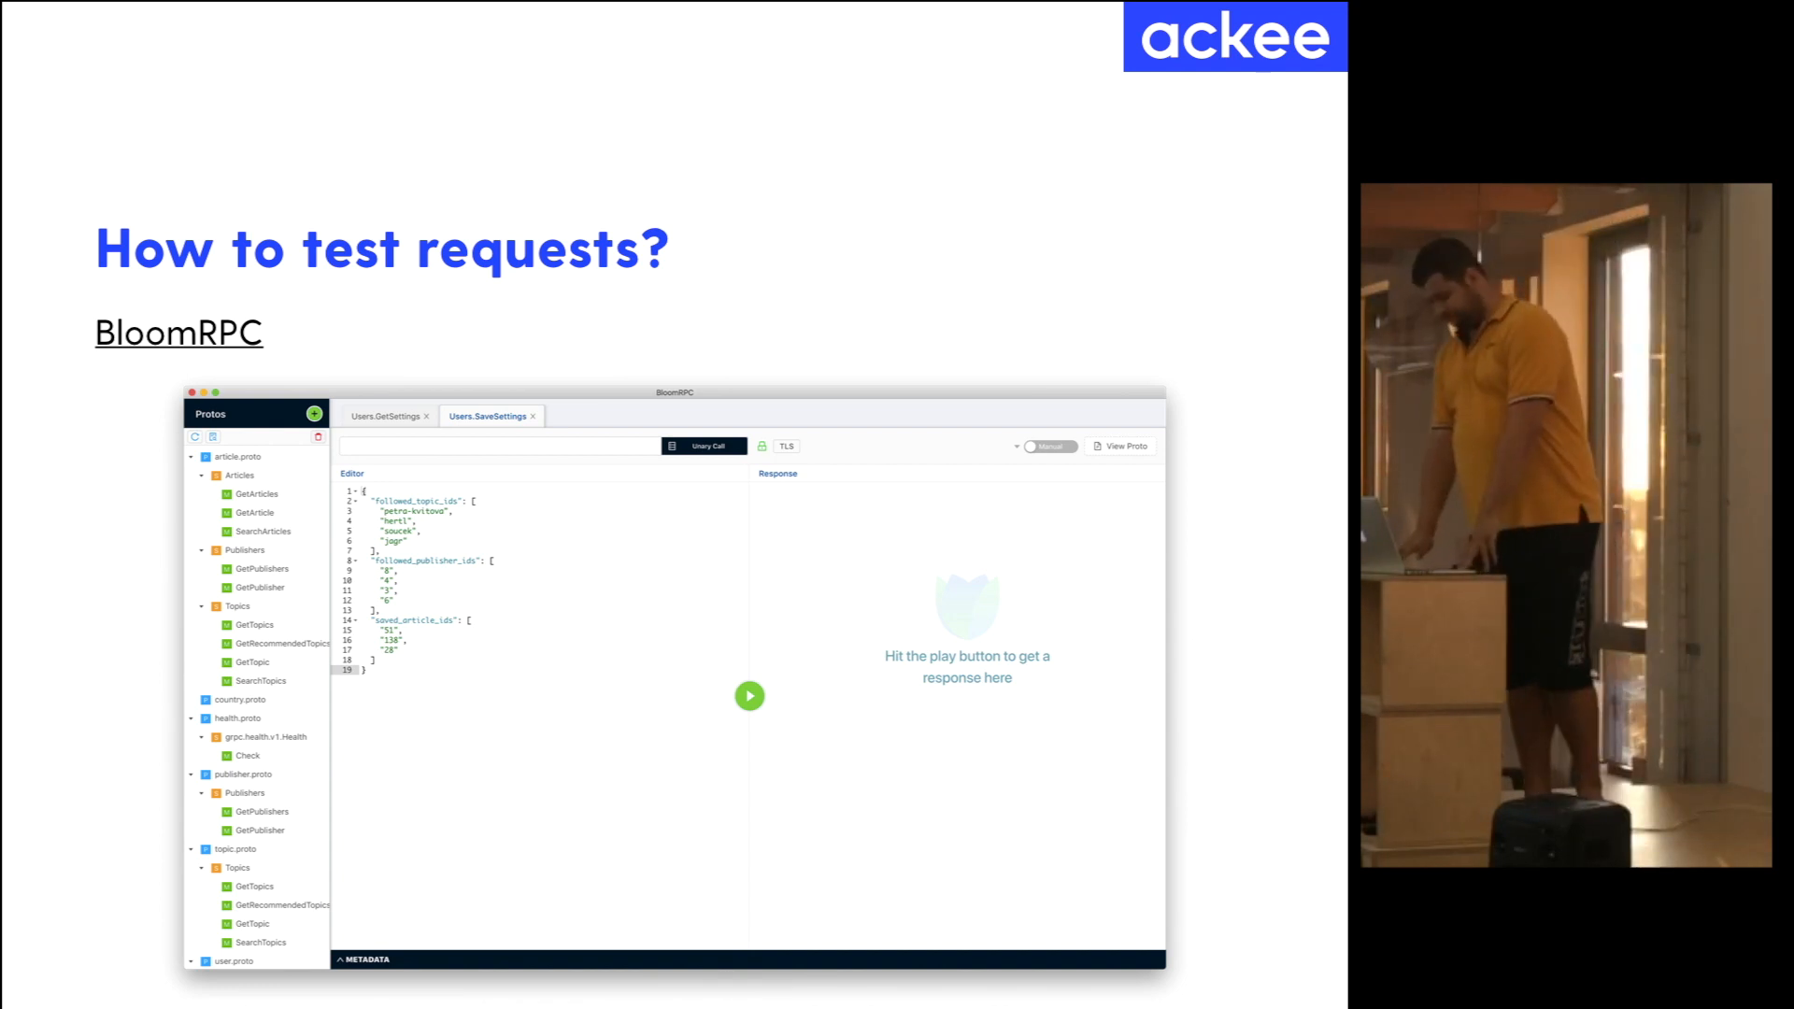
key(Right)
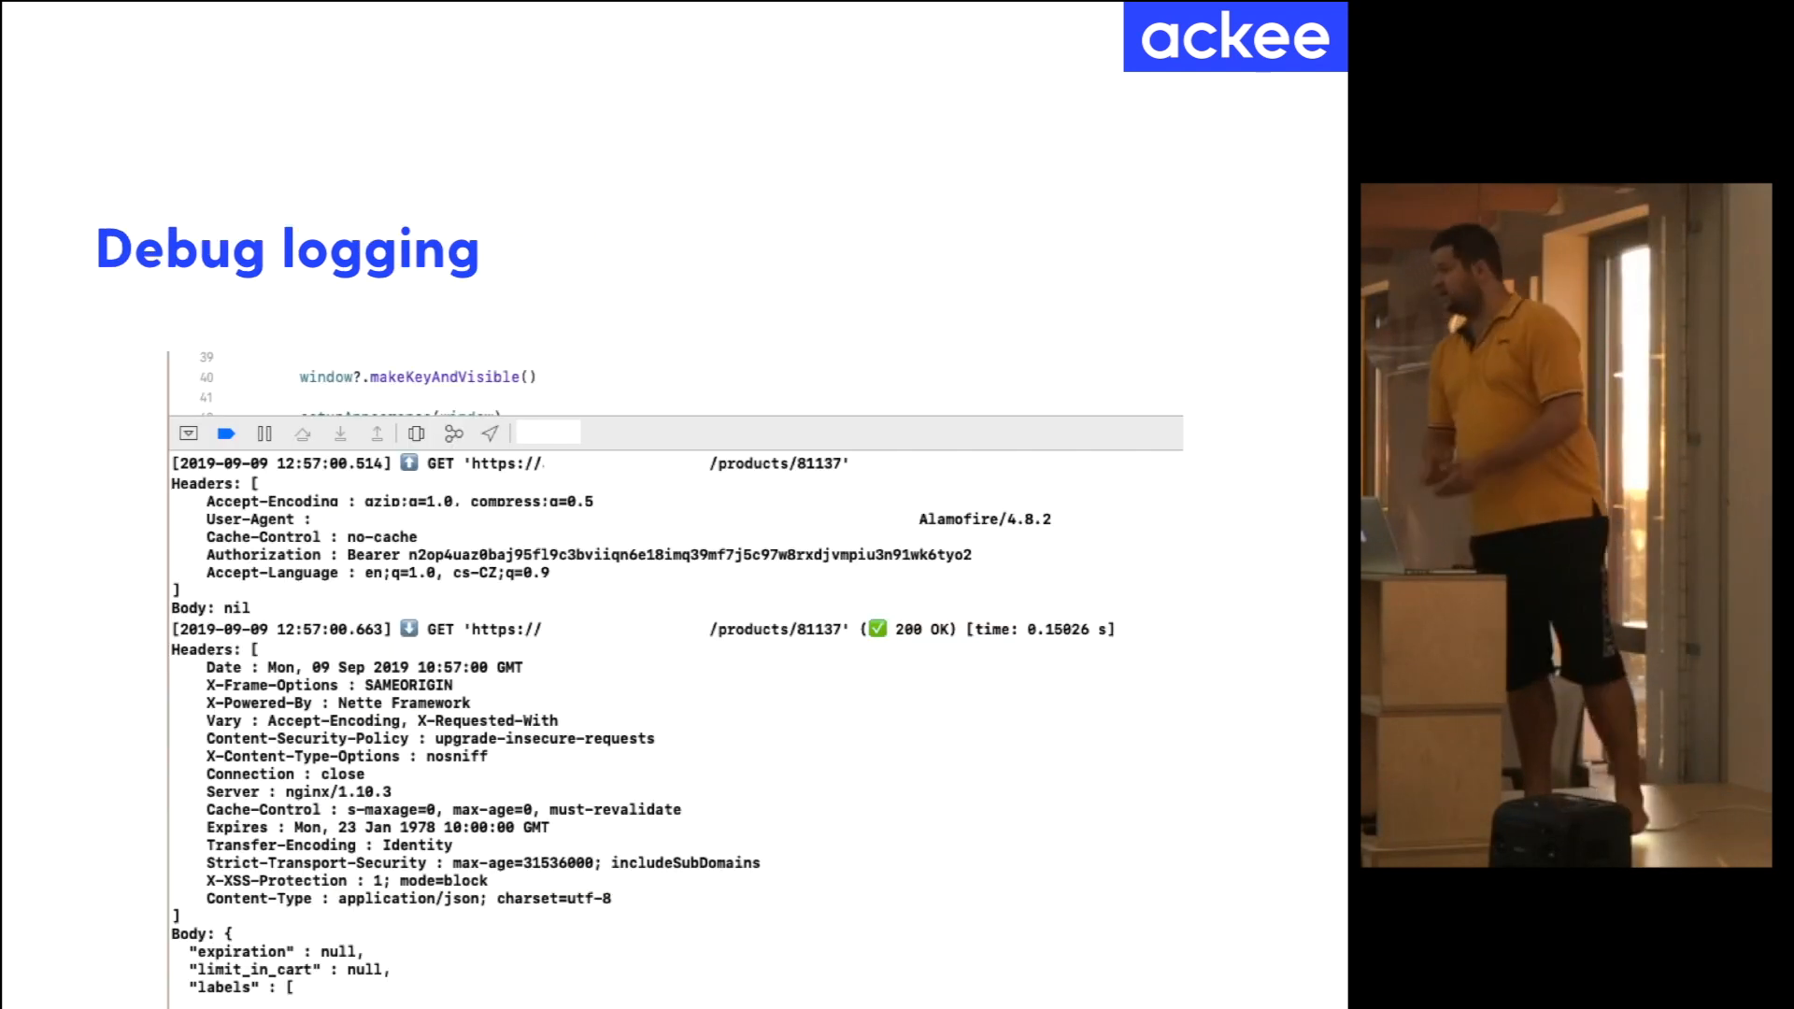